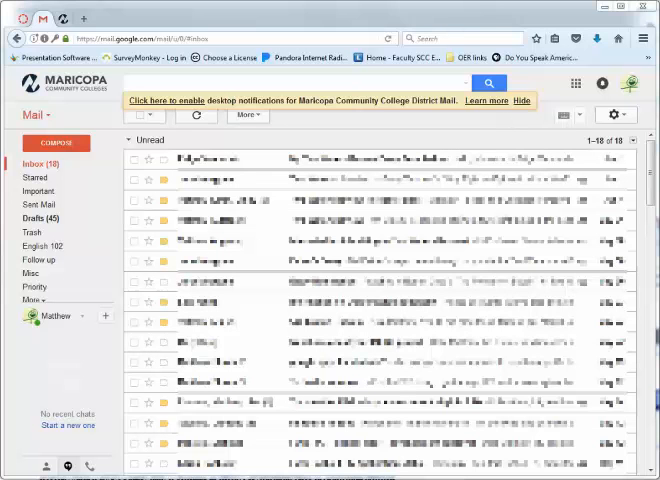
mouse_move(479, 13)
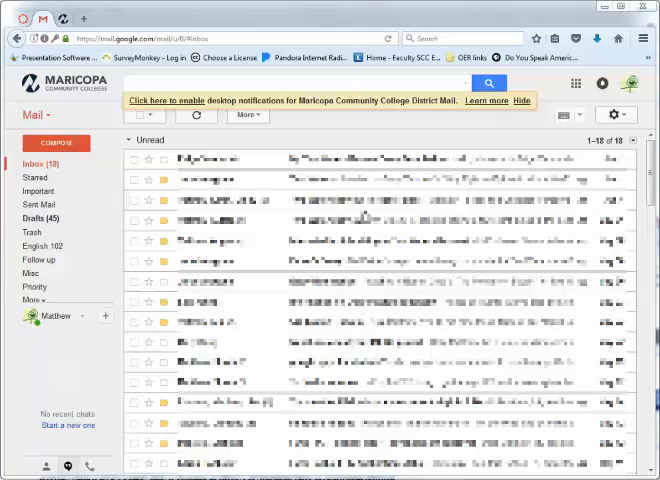
mouse_move(575, 97)
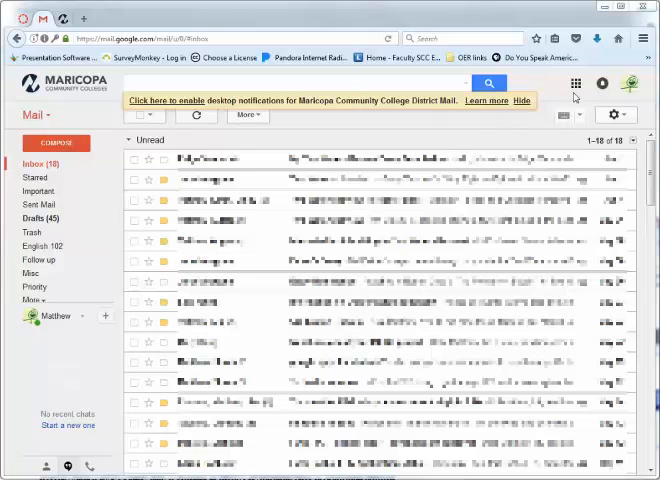
Open Google Sites from the Google apps grid to see the sites list
click(573, 84)
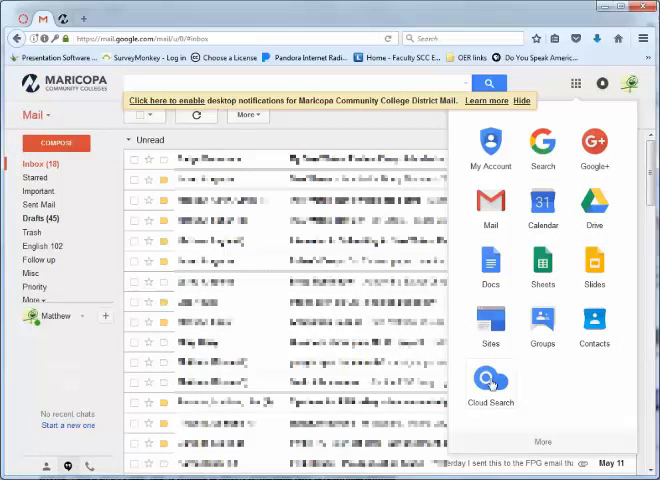
click(490, 322)
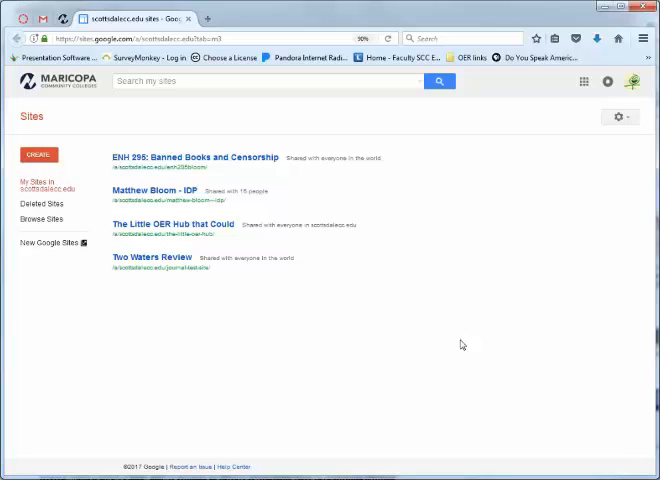
mouse_move(568, 304)
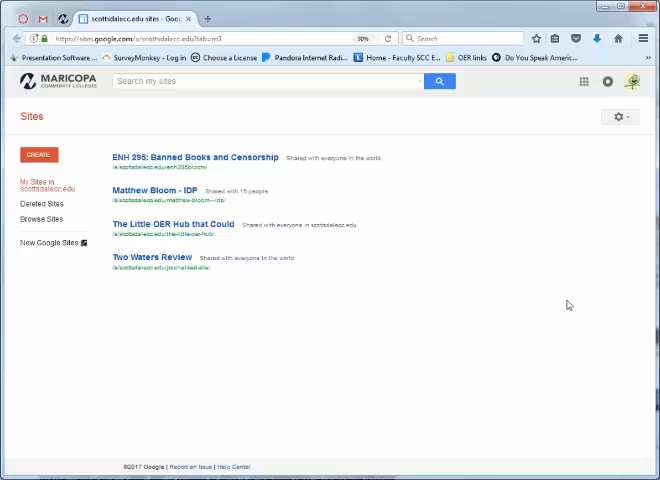
mouse_move(574, 175)
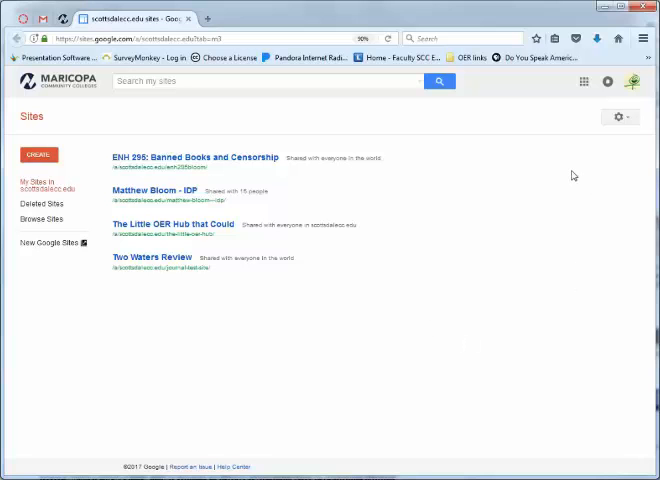
mouse_move(537, 175)
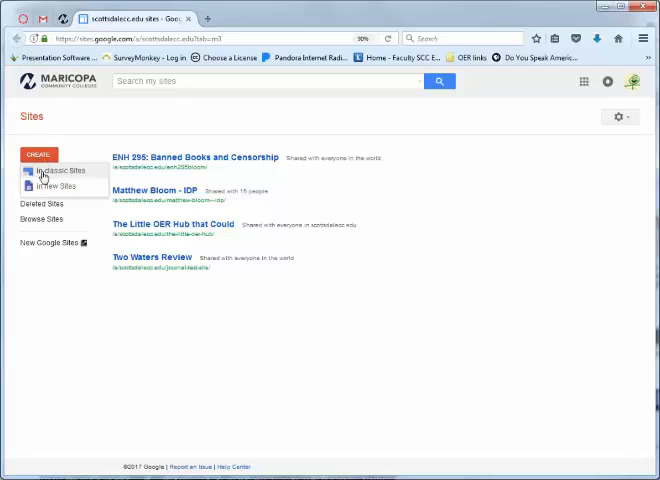
mouse_move(80, 196)
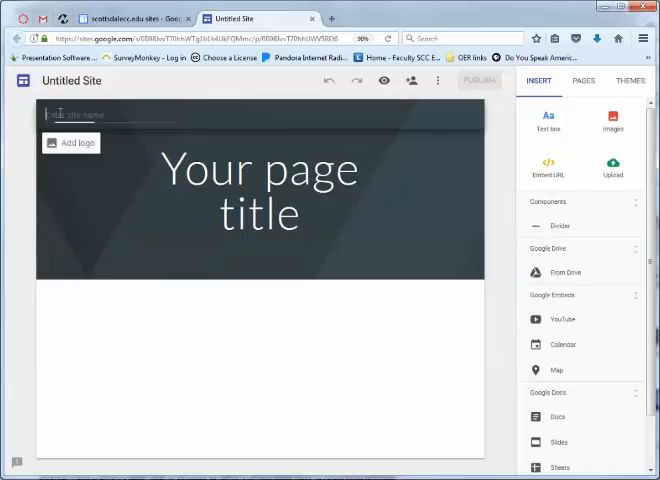
Name the site 'Your Project' and title the page 'Why You Should Make This Website'
text(Your Project)
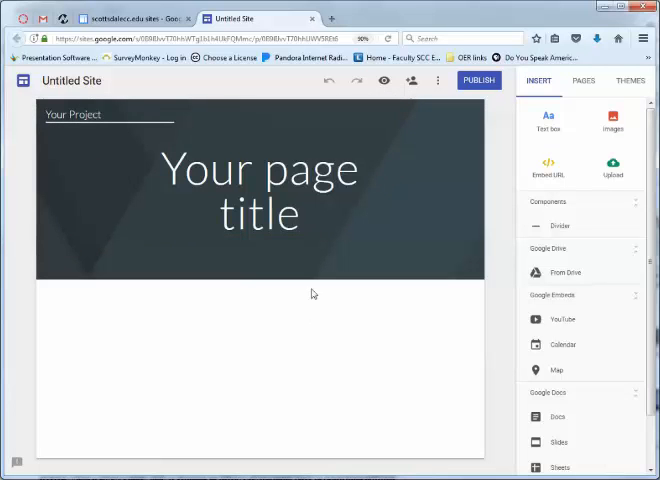
click(258, 190)
text(Why You Should Make)
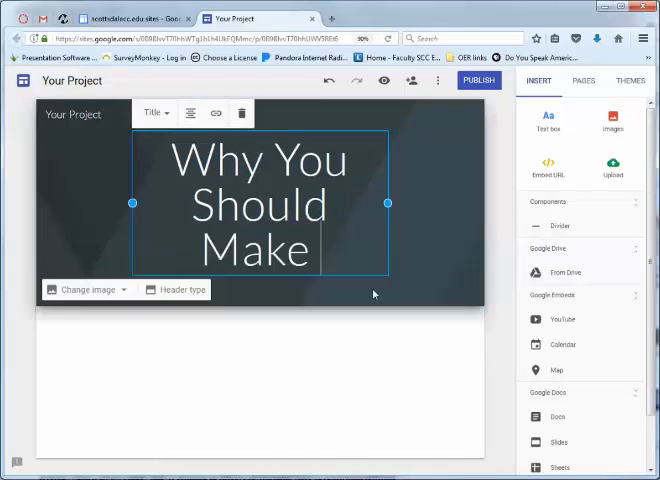
text(This Webs)
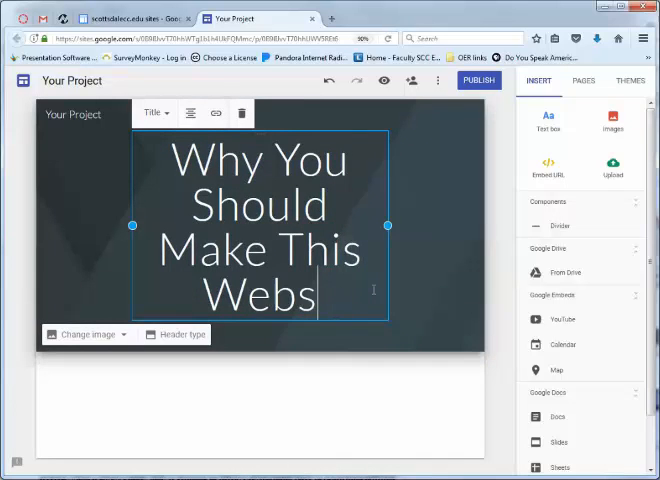
text(ite)
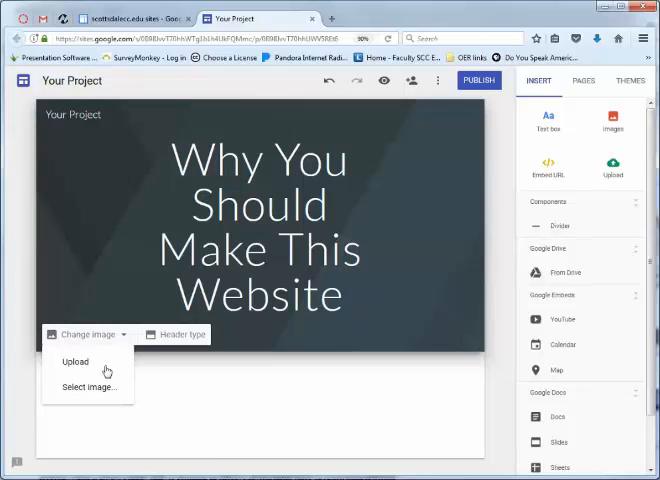
mouse_move(84, 392)
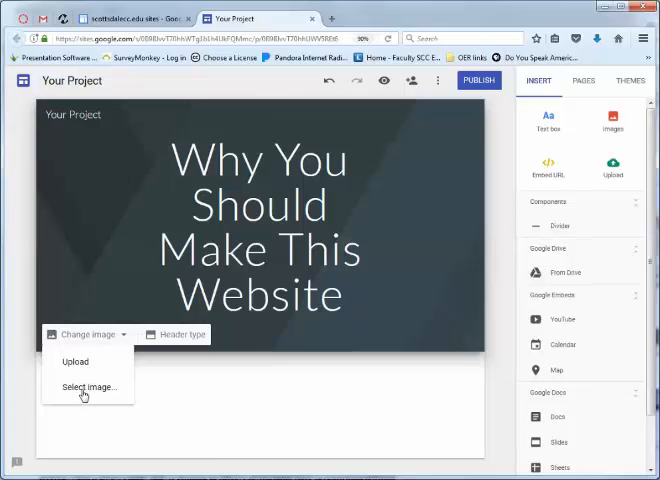
click(89, 387)
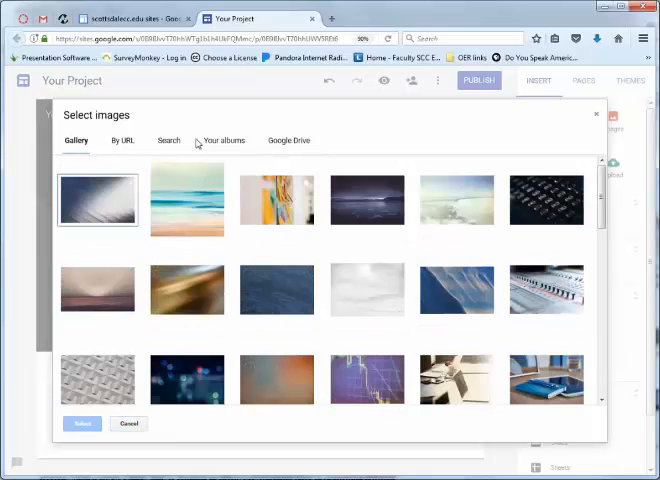
click(288, 140)
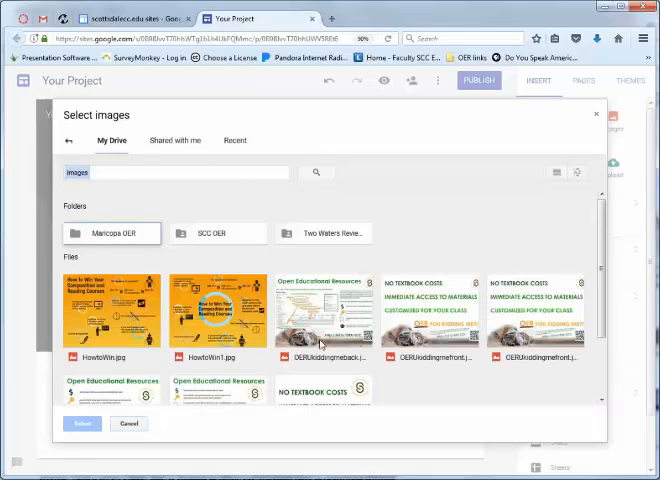
click(224, 140)
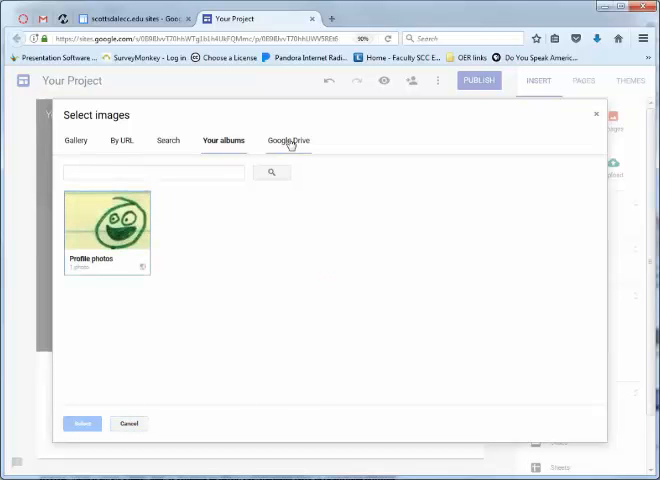
click(287, 140)
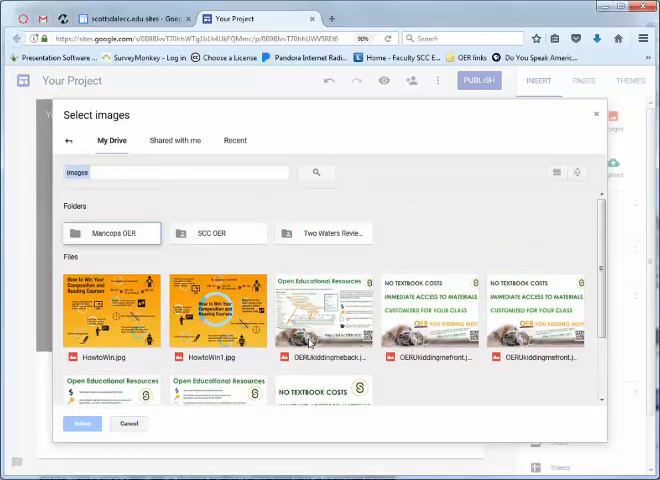
click(218, 315)
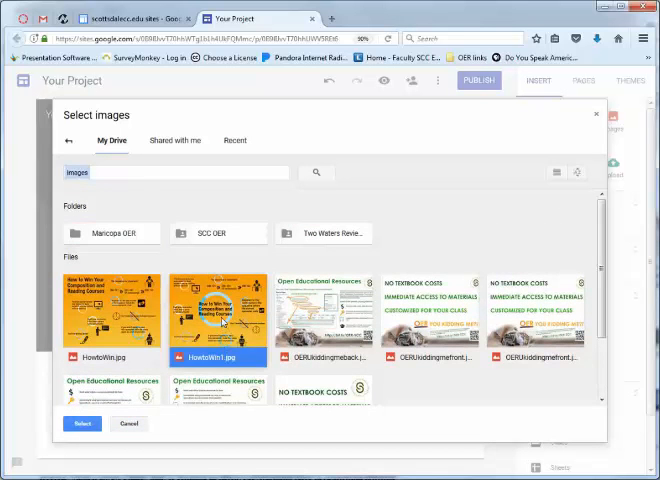
click(76, 140)
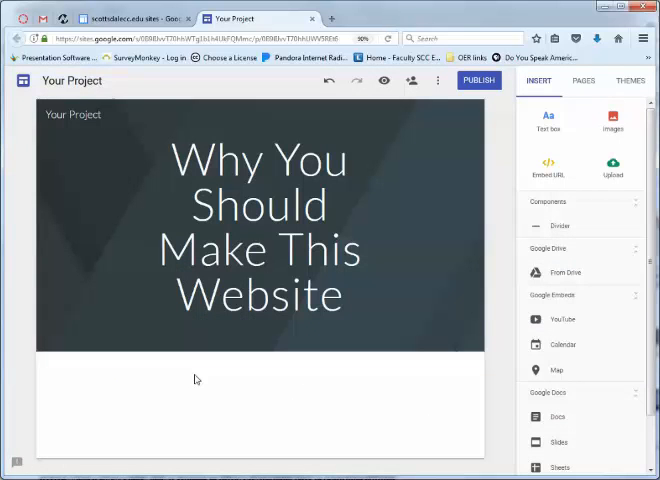
Upload the Milky Way photo as the header image and set a Large banner header
click(85, 334)
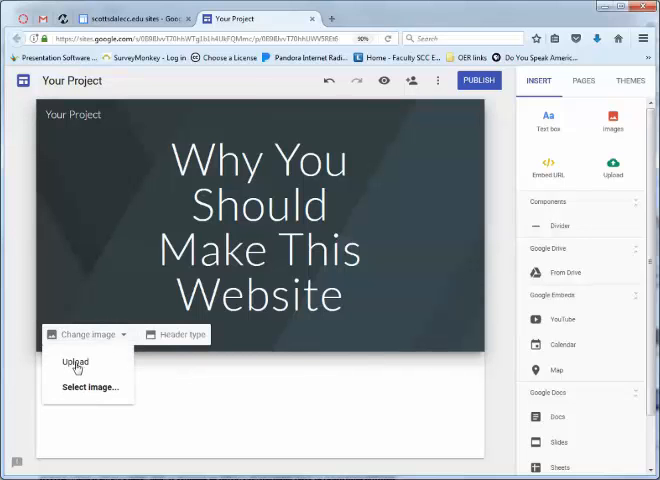
click(73, 361)
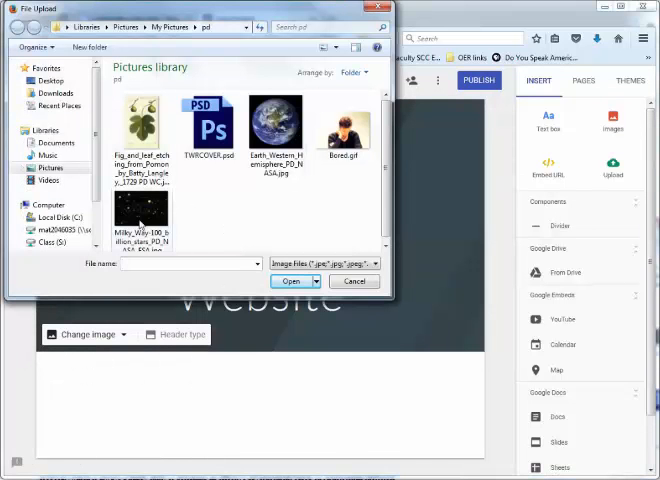
click(290, 281)
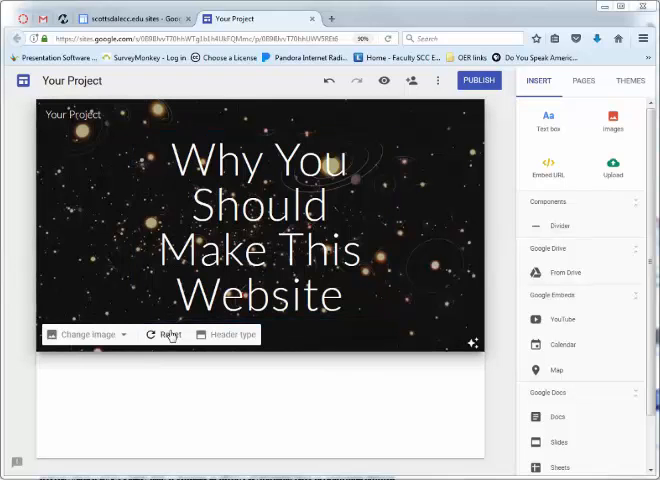
click(265, 230)
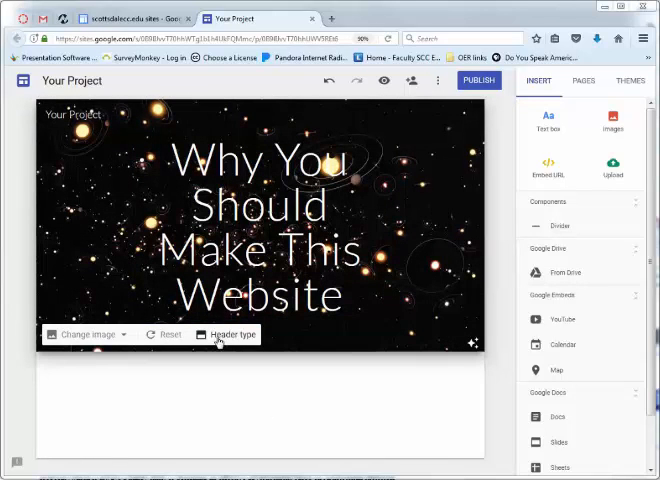
click(227, 334)
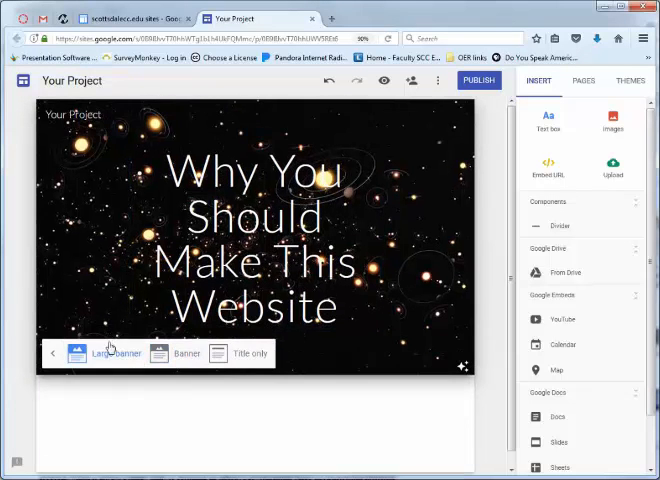
click(110, 353)
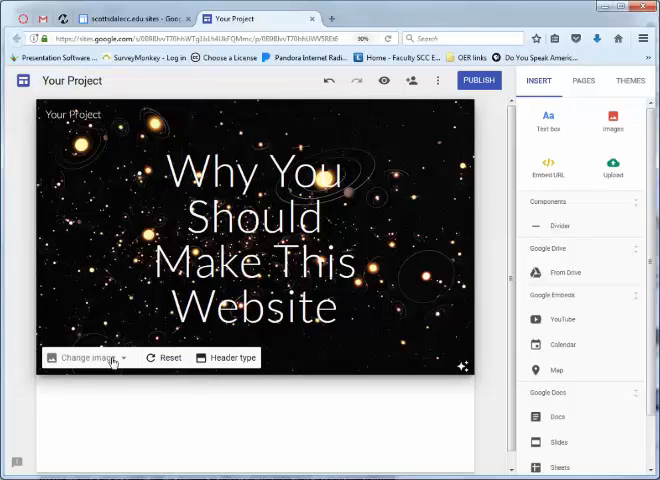
mouse_move(384, 81)
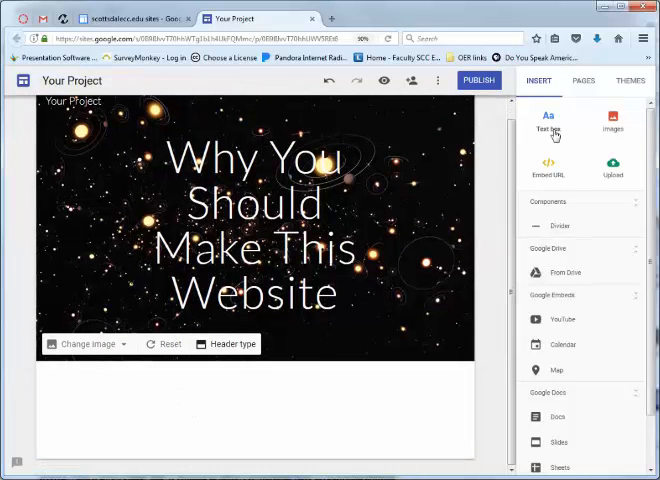
Insert a text box reading 'Some explanation and overview...' below the header
click(548, 120)
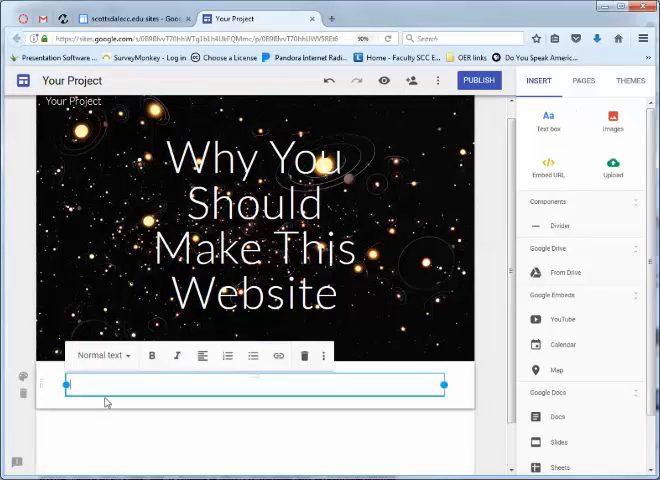
text(Soml)
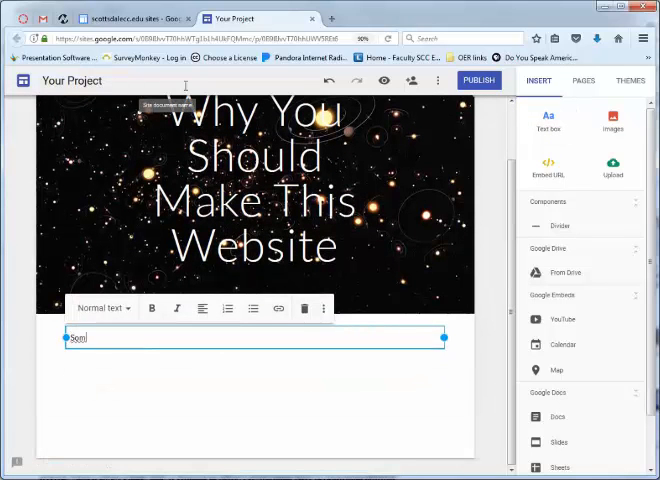
text(Some explanation)
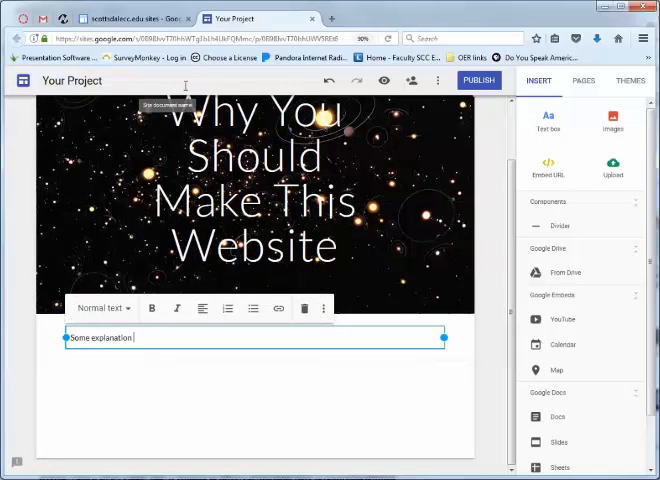
text(and over)
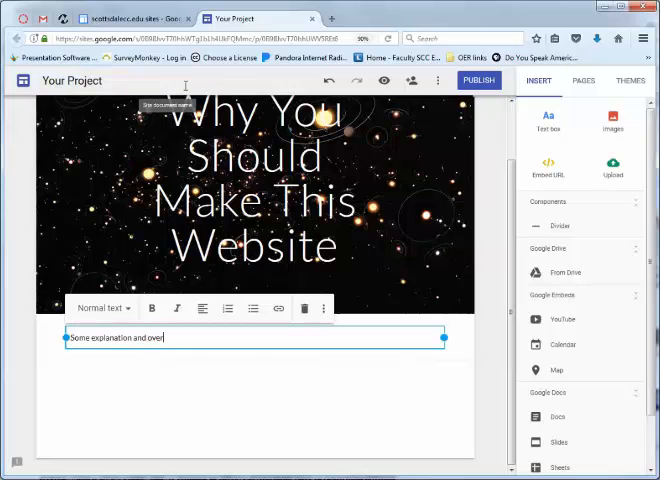
text(view)
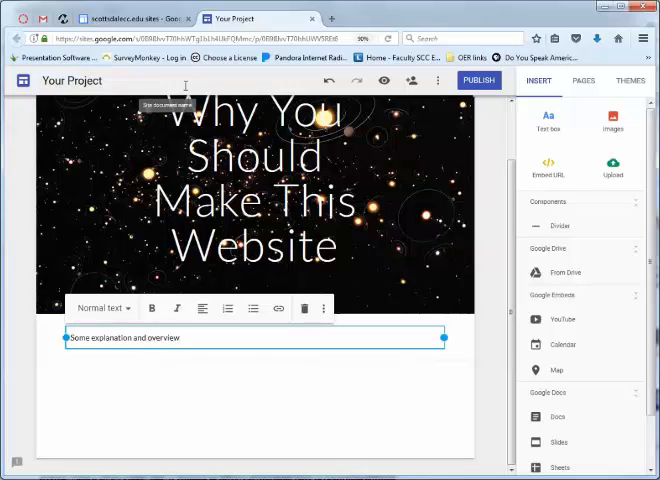
text(...)
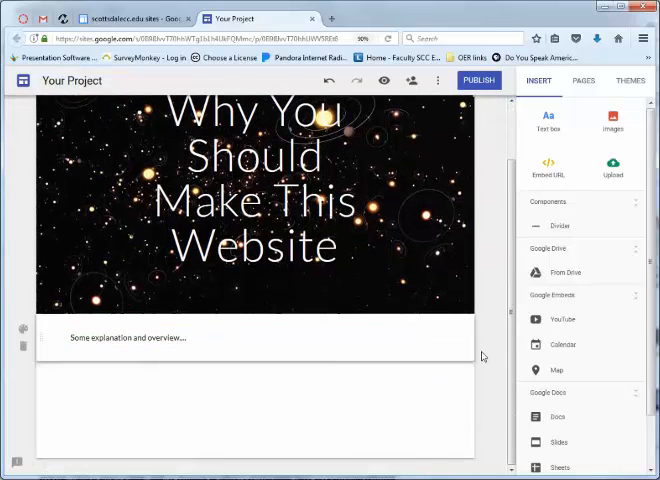
click(255, 200)
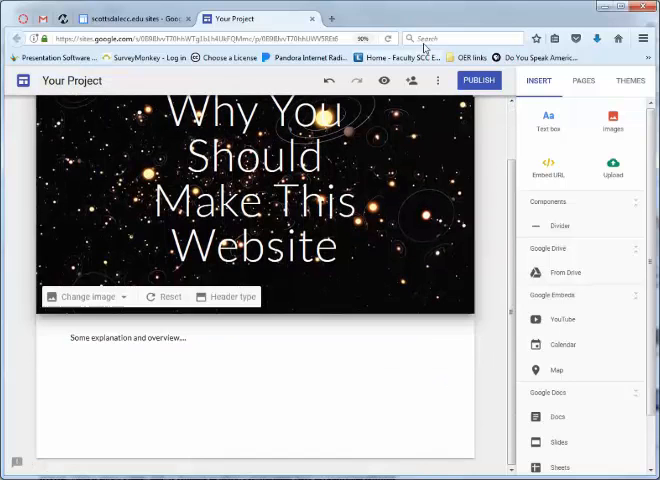
click(384, 81)
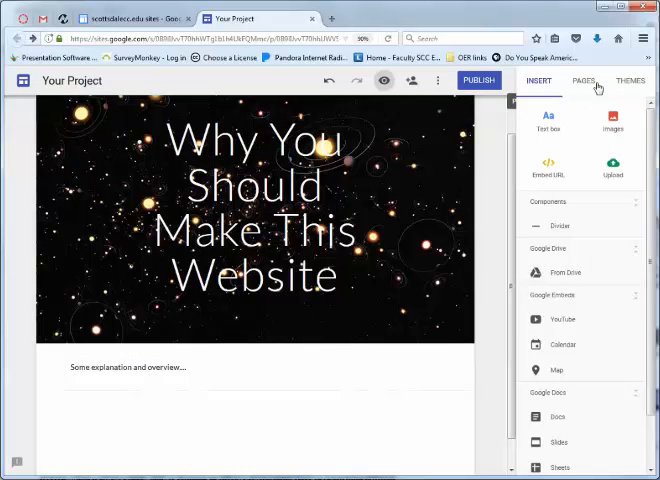
mouse_move(549, 128)
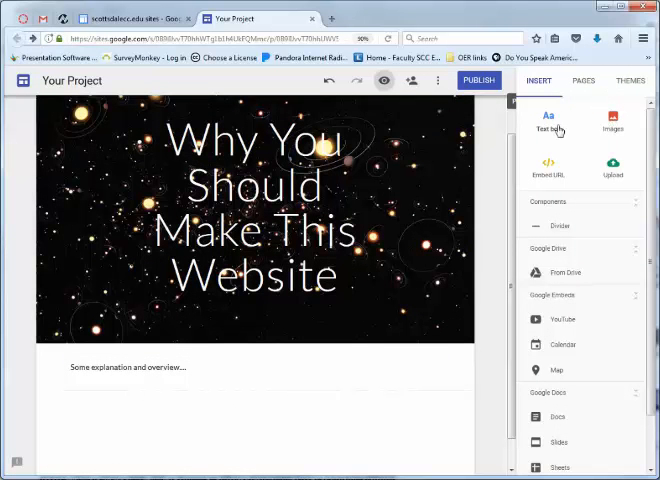
mouse_move(563, 319)
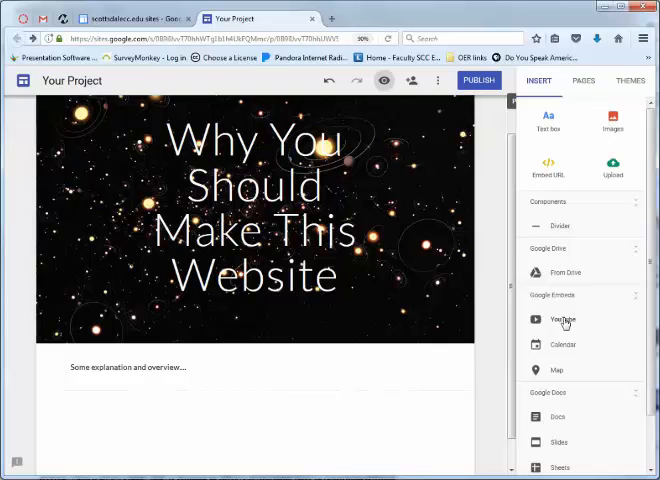
mouse_move(565, 225)
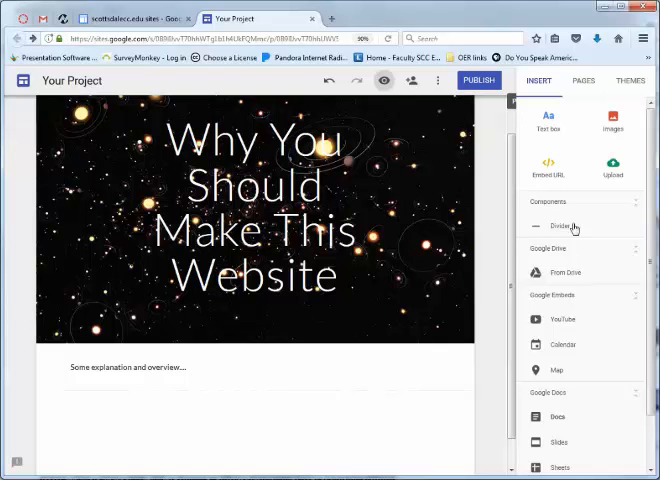
mouse_move(568, 320)
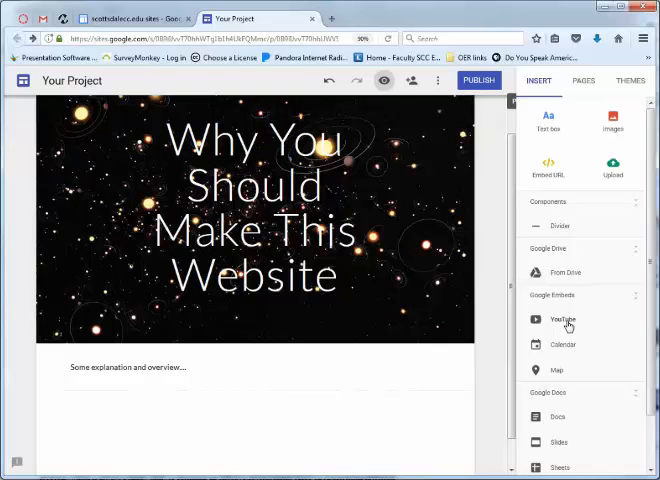
click(562, 318)
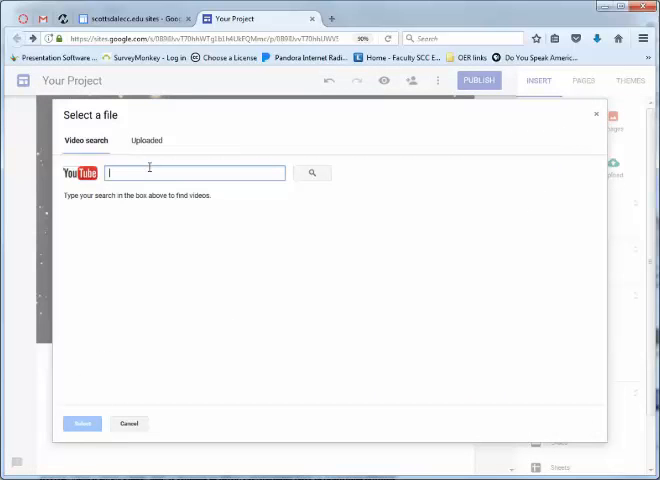
mouse_move(134, 408)
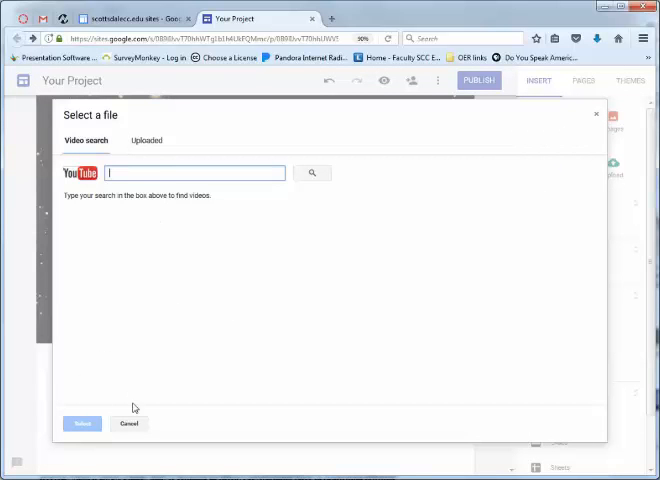
click(129, 423)
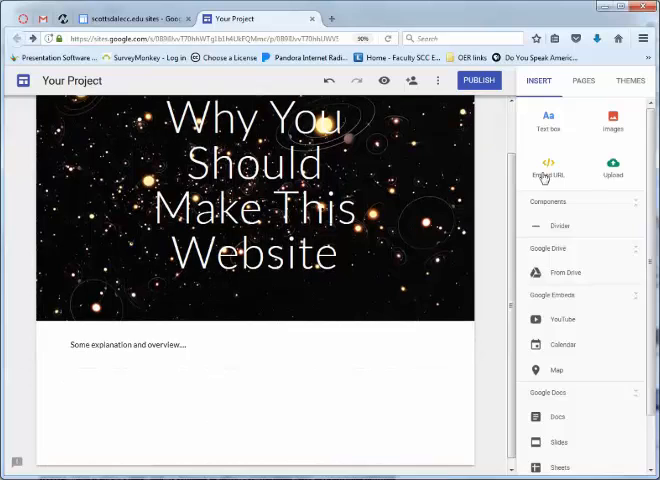
Insert the stick-figure drawing, move it beside the overview text and enlarge it
click(611, 115)
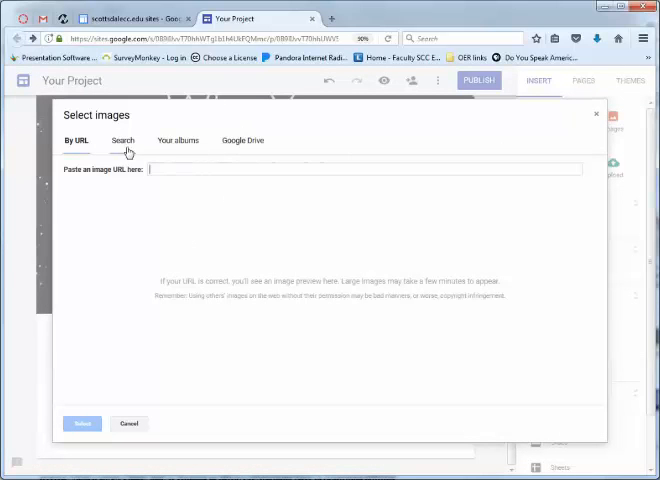
click(177, 140)
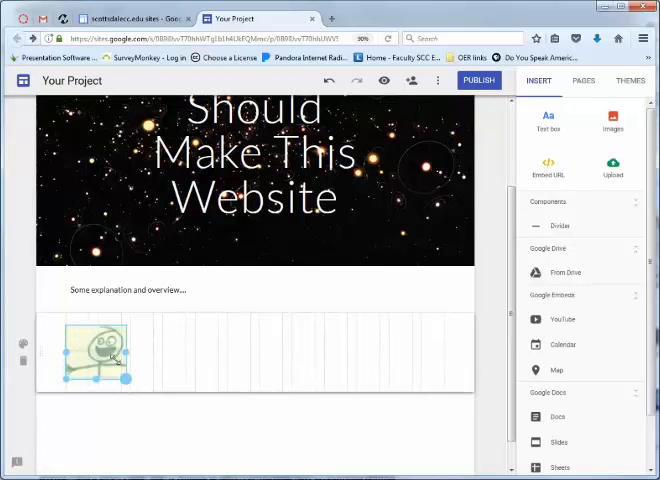
click(93, 350)
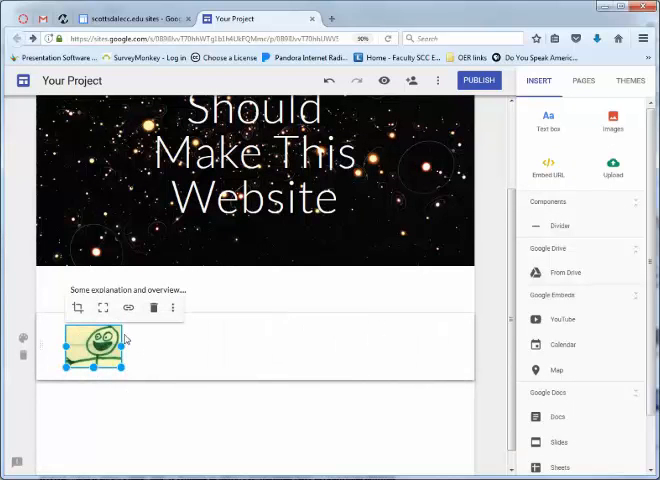
drag(92, 345, 317, 293)
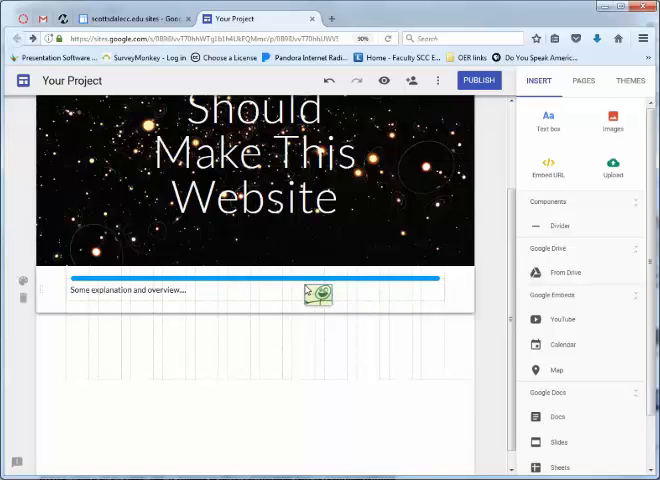
click(150, 290)
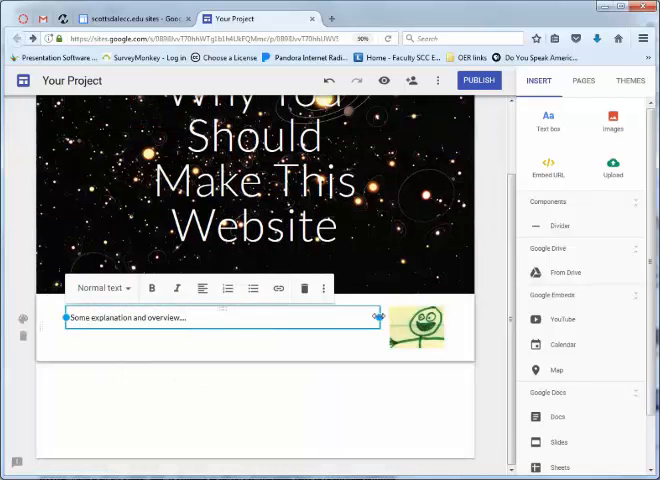
click(422, 332)
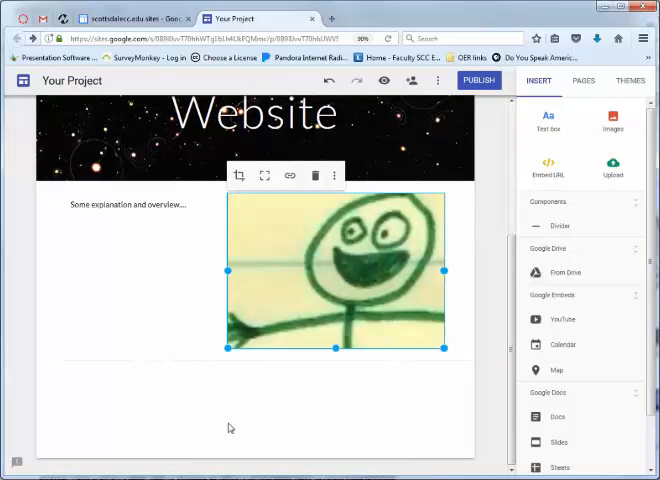
mouse_move(461, 294)
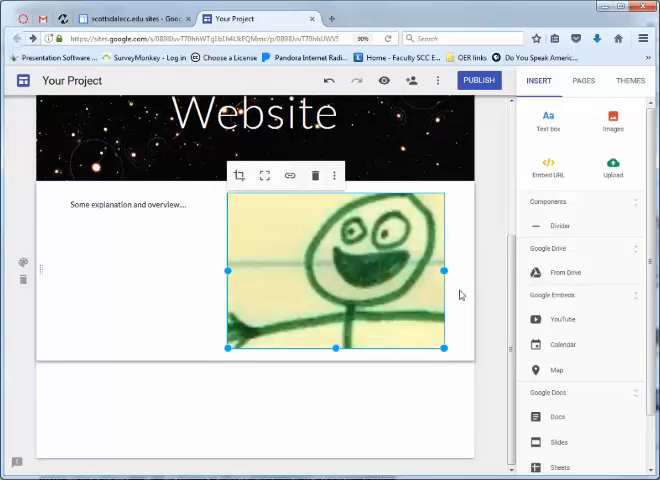
Upload a second picture from the pd folder beside the first image
click(611, 165)
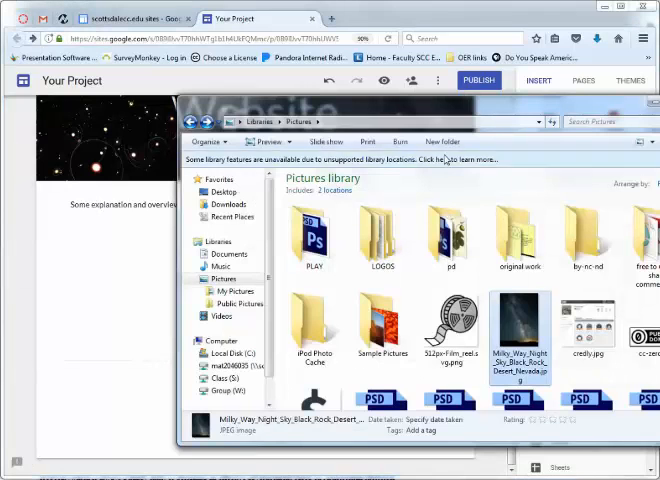
mouse_move(425, 182)
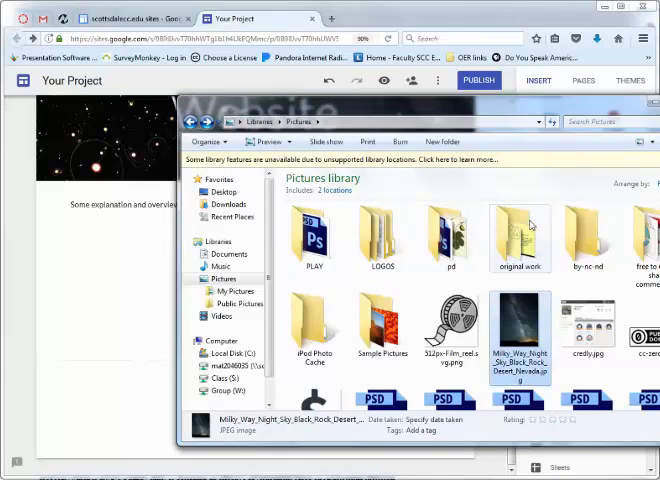
click(451, 237)
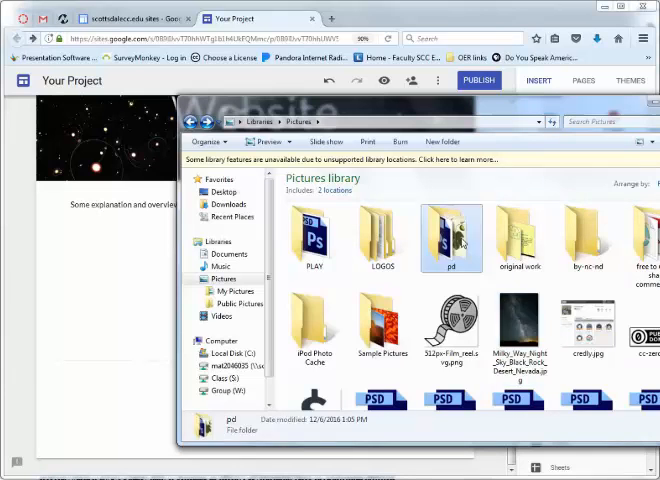
double_click(452, 232)
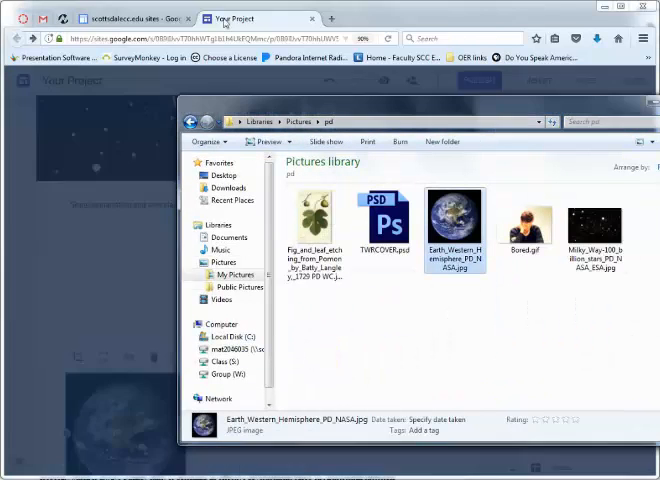
double_click(455, 220)
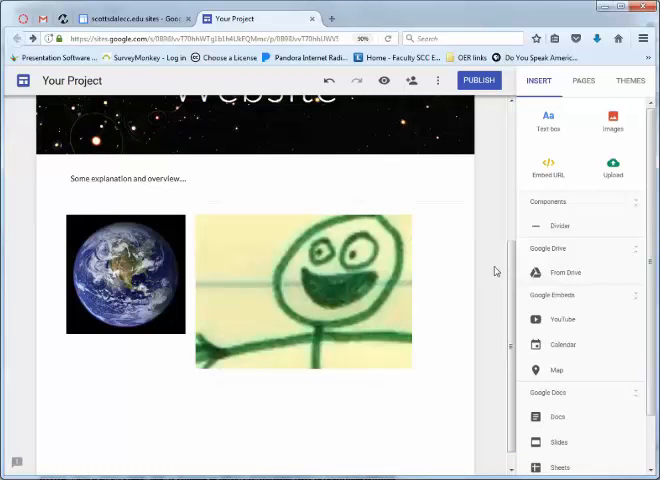
Add a new page named 'Research' from the Pages panel
scroll(up, 3)
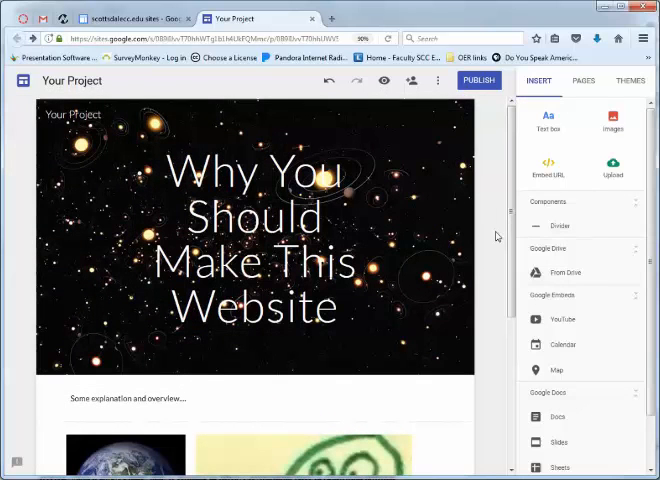
click(583, 81)
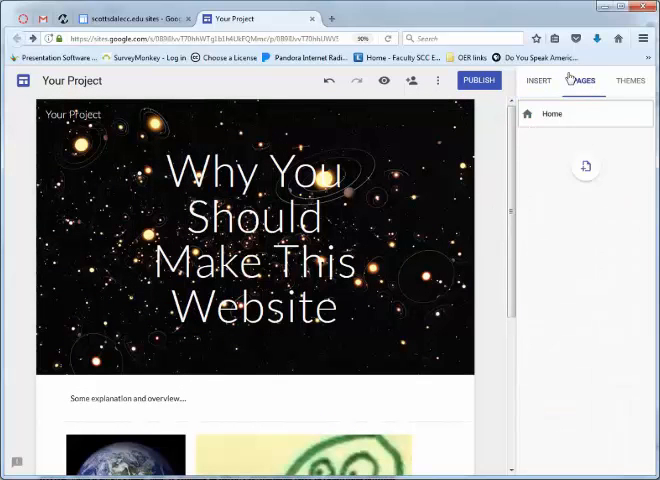
mouse_move(564, 298)
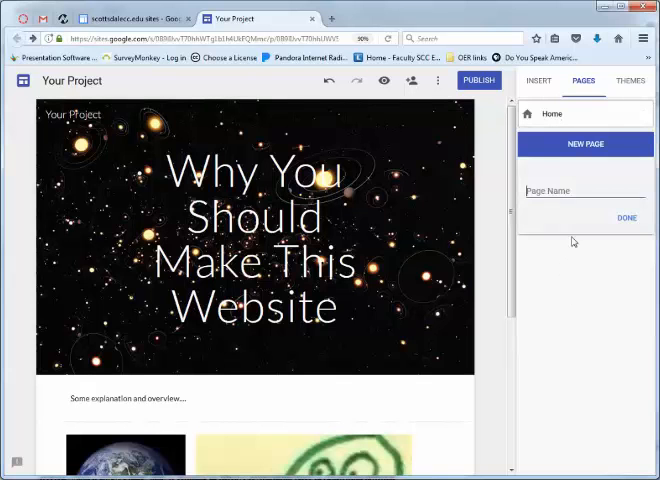
mouse_move(557, 300)
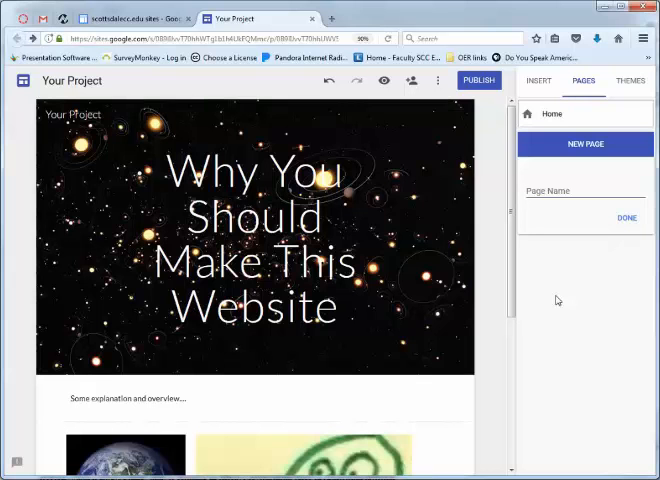
text(R)
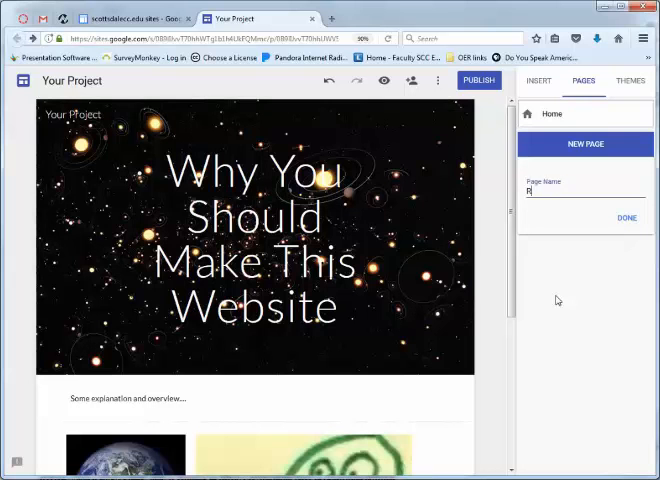
text(esearch)
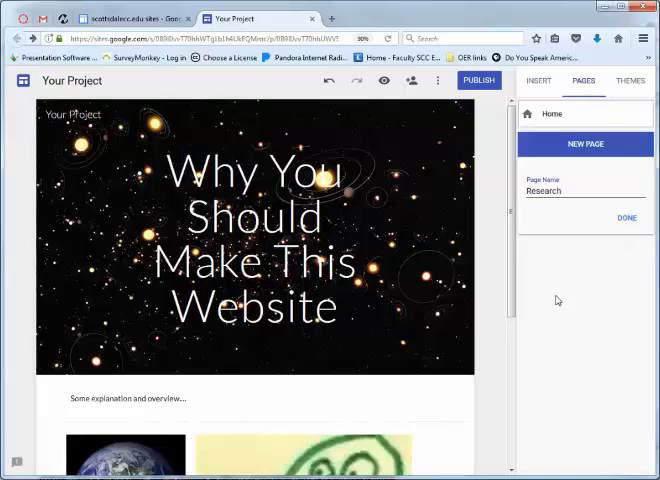
click(625, 218)
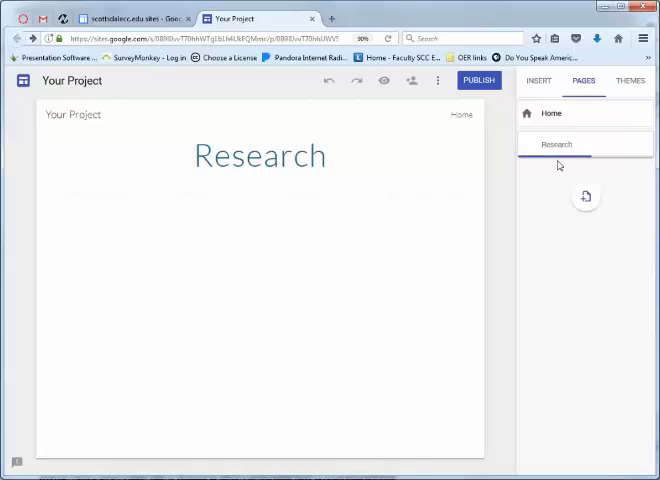
mouse_move(302, 311)
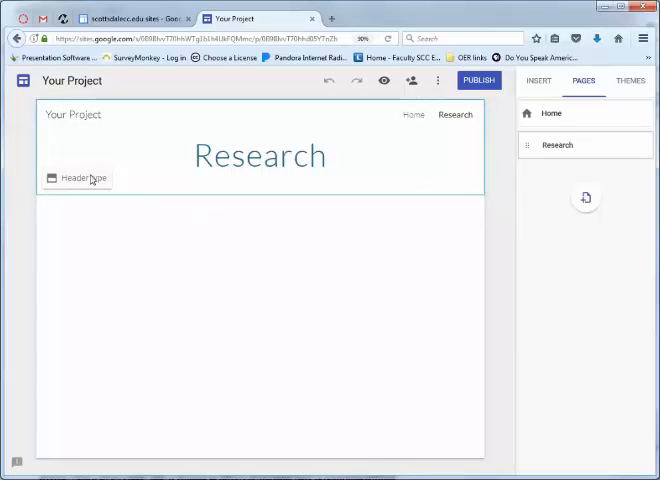
mouse_move(205, 234)
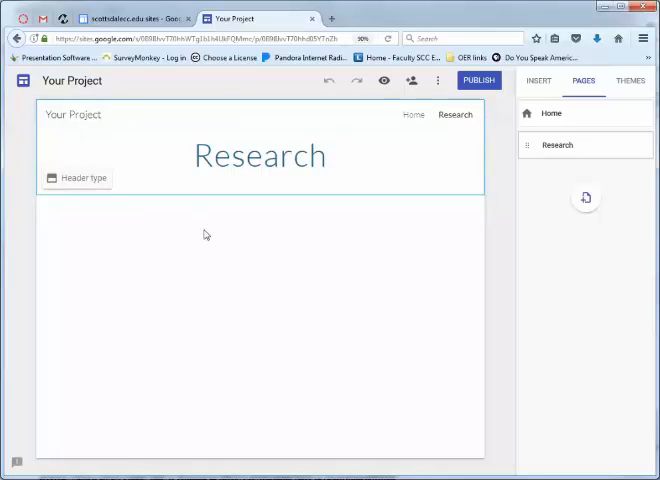
Add a third page named 'Evidence', correcting a typo in the name
click(585, 197)
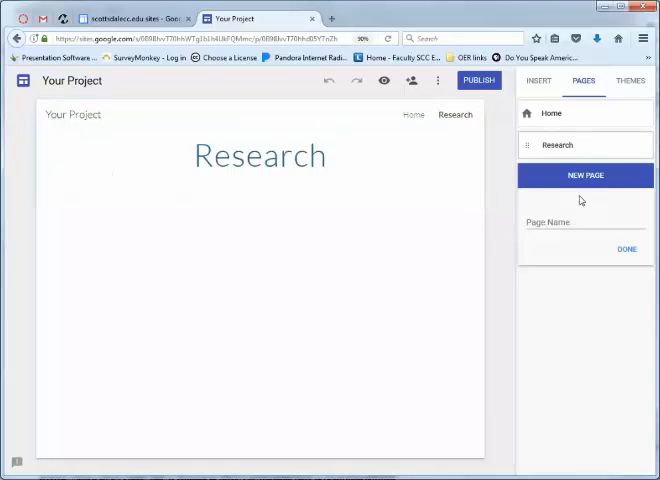
text(Evd)
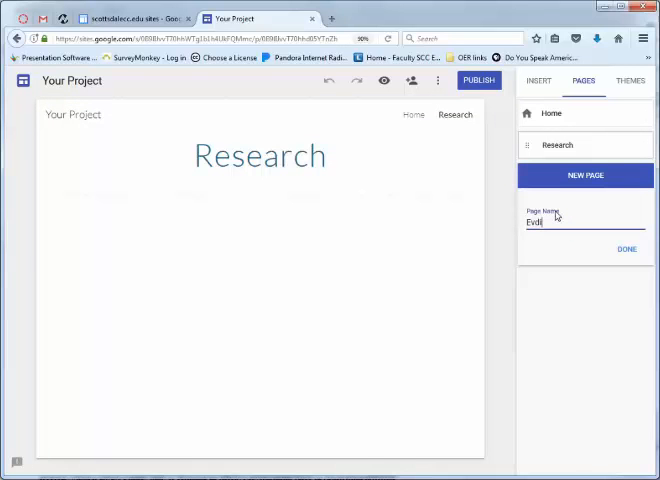
key(BackSpace)
text(idence)
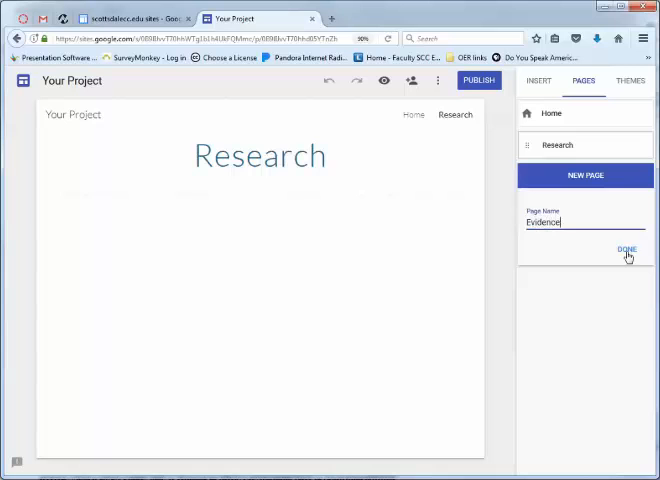
click(626, 249)
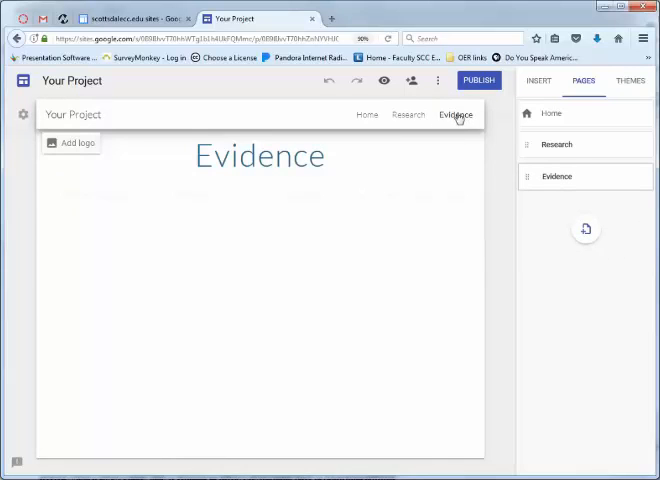
mouse_move(468, 123)
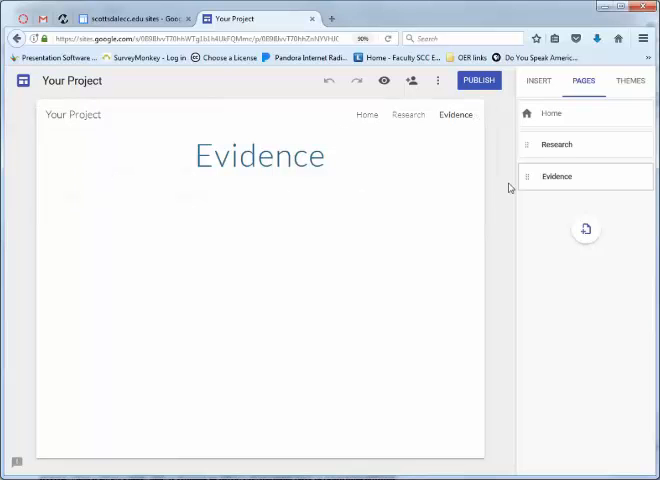
Try the Aristotle theme, then apply Impression with the green colour option
click(630, 80)
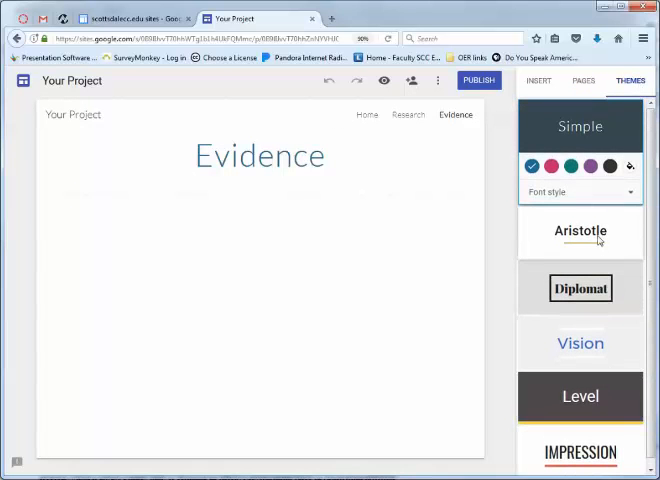
click(580, 231)
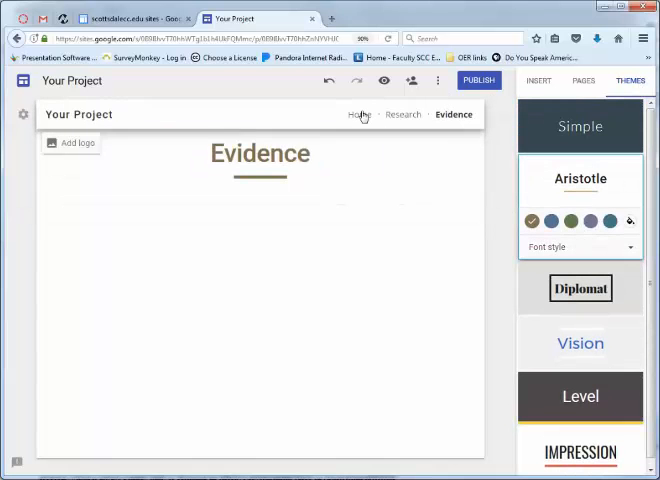
click(357, 114)
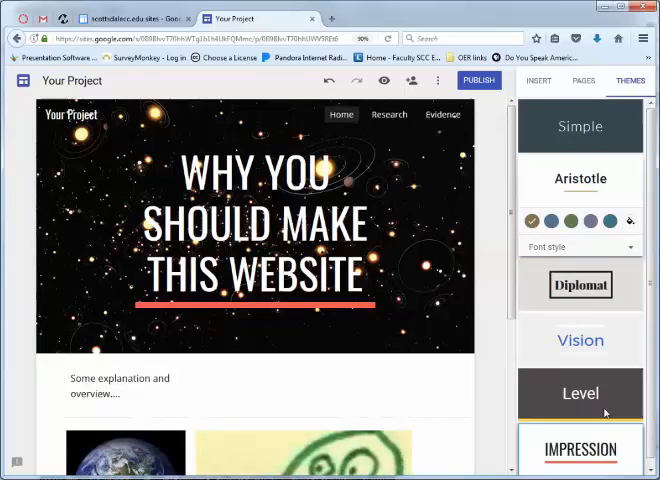
click(580, 393)
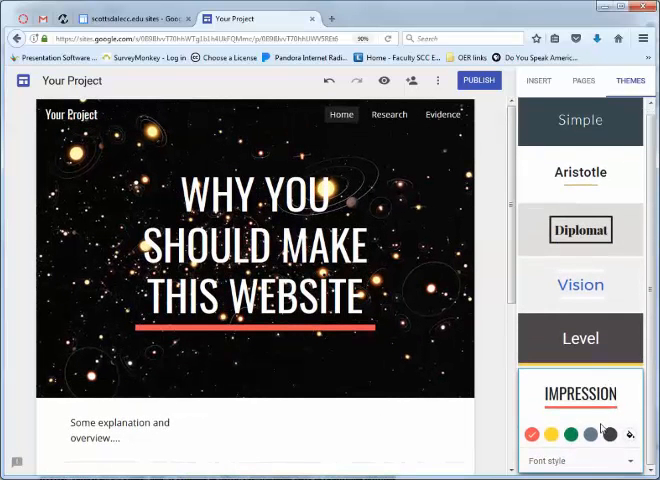
click(572, 433)
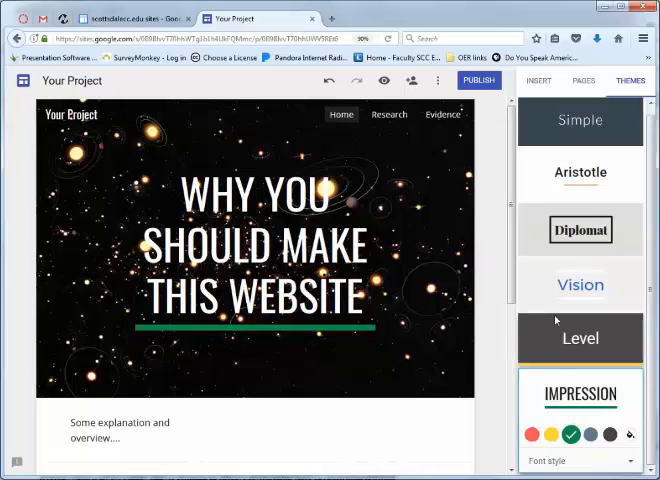
mouse_move(384, 80)
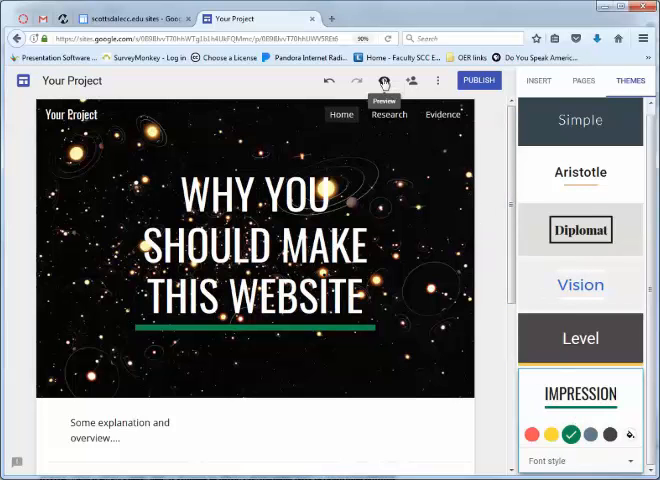
mouse_move(386, 81)
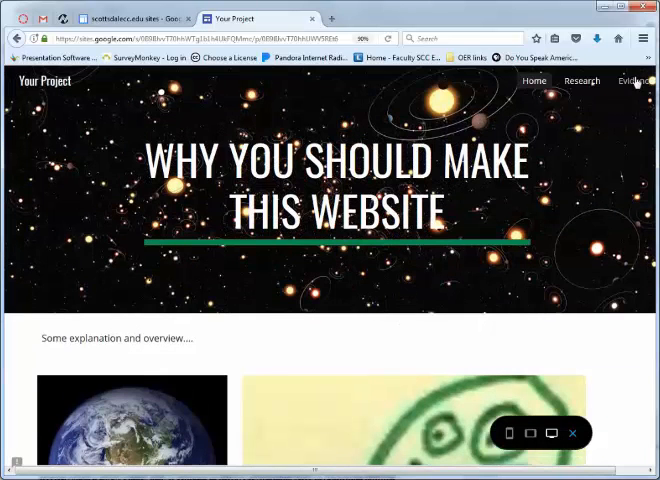
Preview the site and view its Evidence page
click(636, 81)
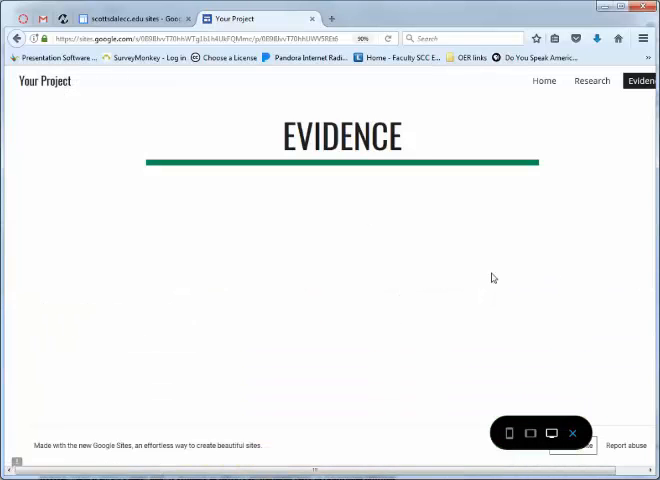